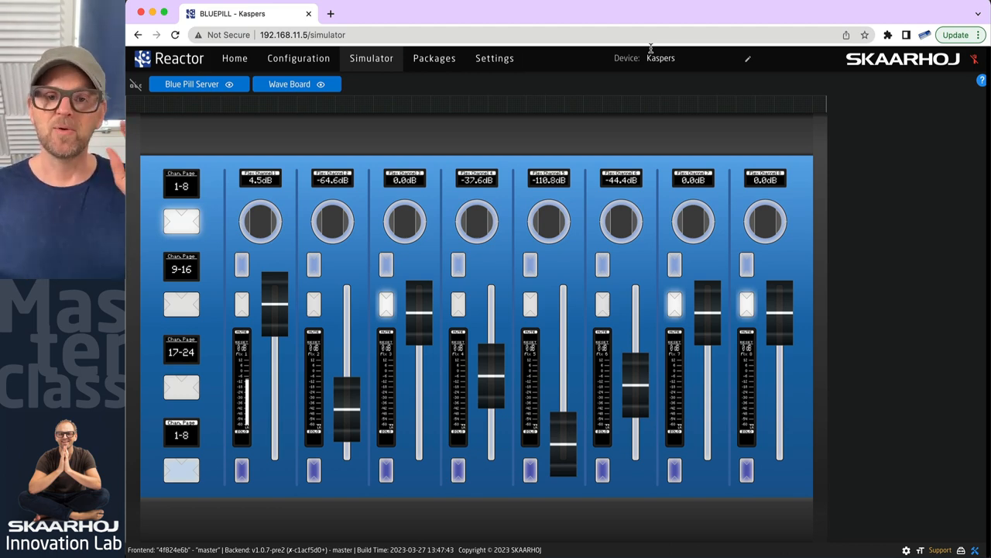
pyautogui.moveTo(483, 107)
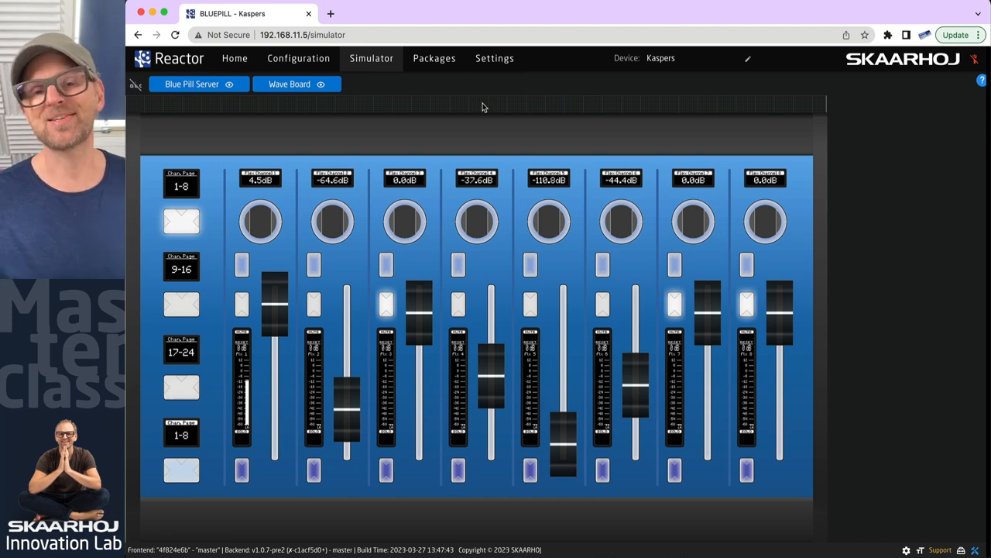
pyautogui.moveTo(369, 121)
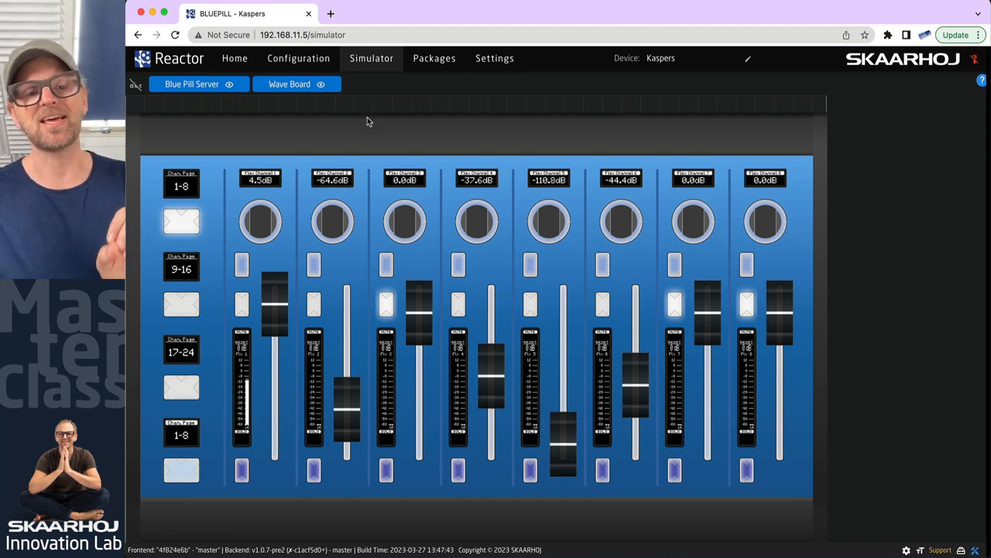
pyautogui.moveTo(366, 129)
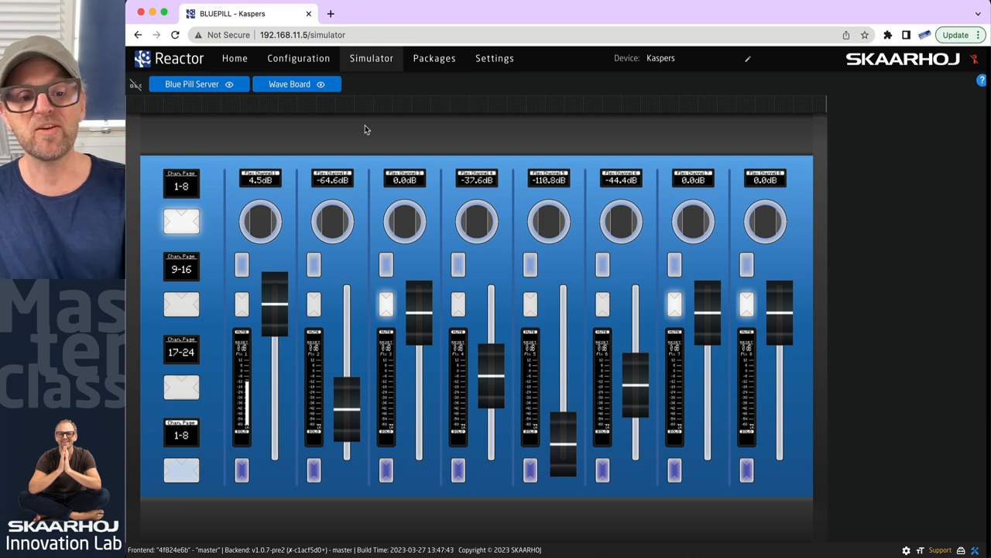
pyautogui.moveTo(359, 170)
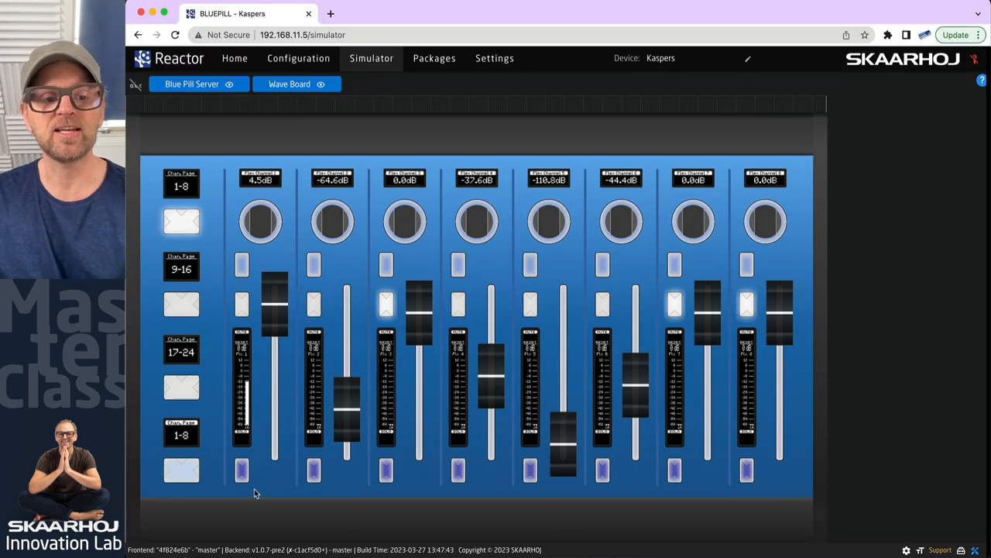
# Solo the first channel, then page the simulated Wave Board through channels 9–16 and 17–24.
pyautogui.click(242, 471)
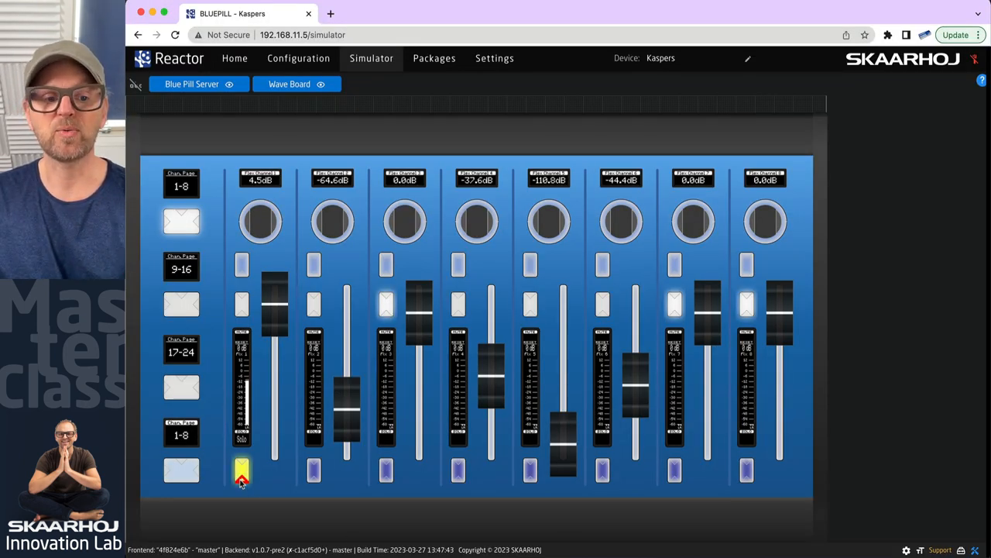
pyautogui.click(312, 471)
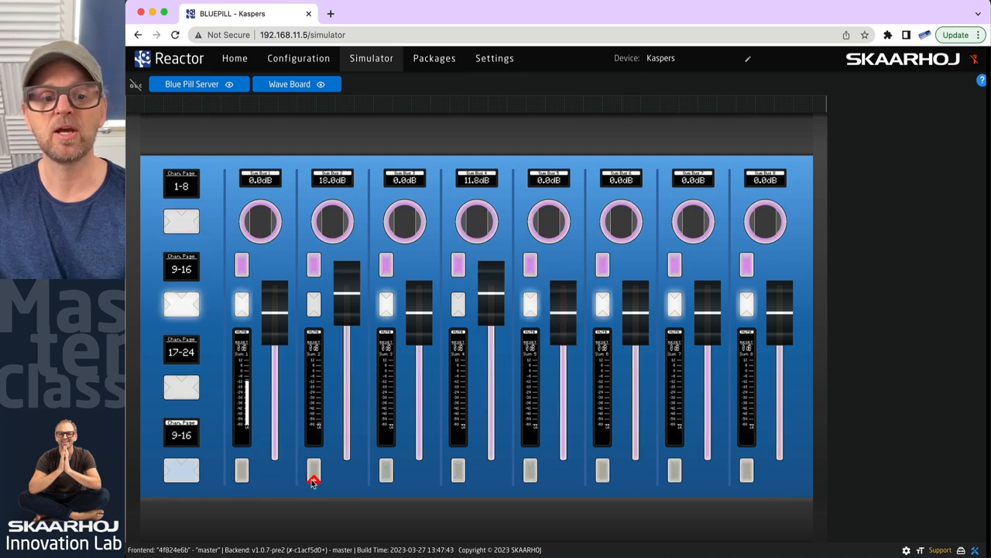
pyautogui.click(181, 388)
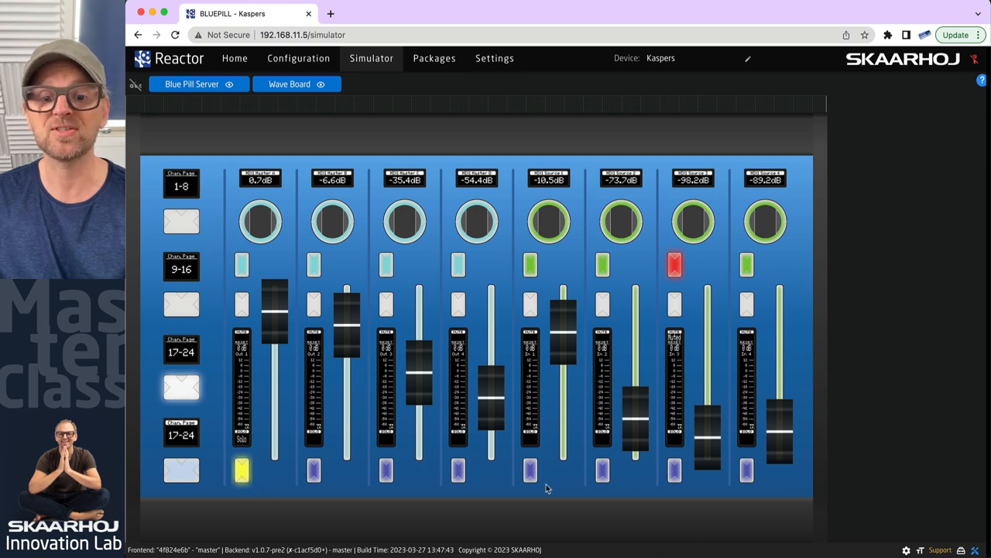
pyautogui.click(530, 471)
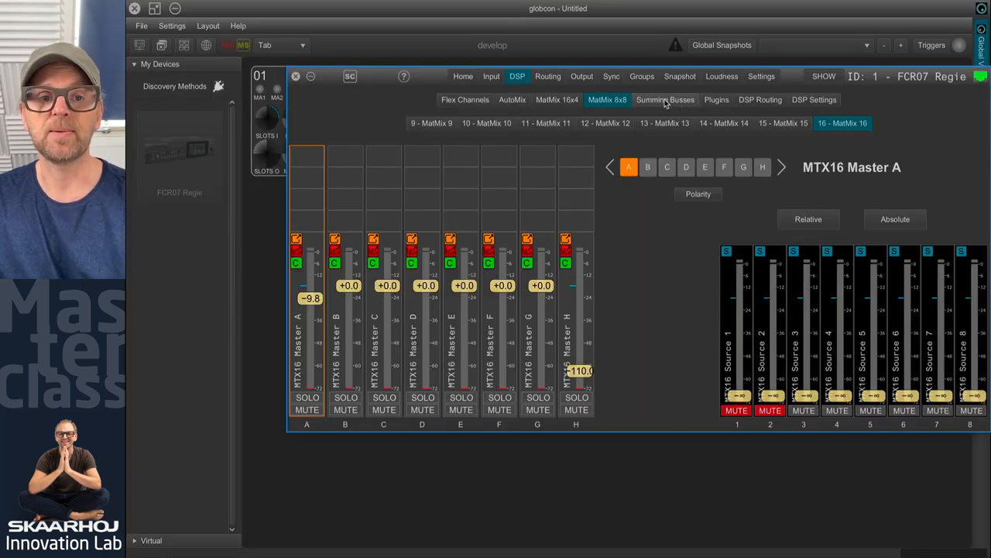
# Inspect source mutes on MatMix 16 Masters A and B, then return to the Reactor simulator.
pyautogui.click(664, 99)
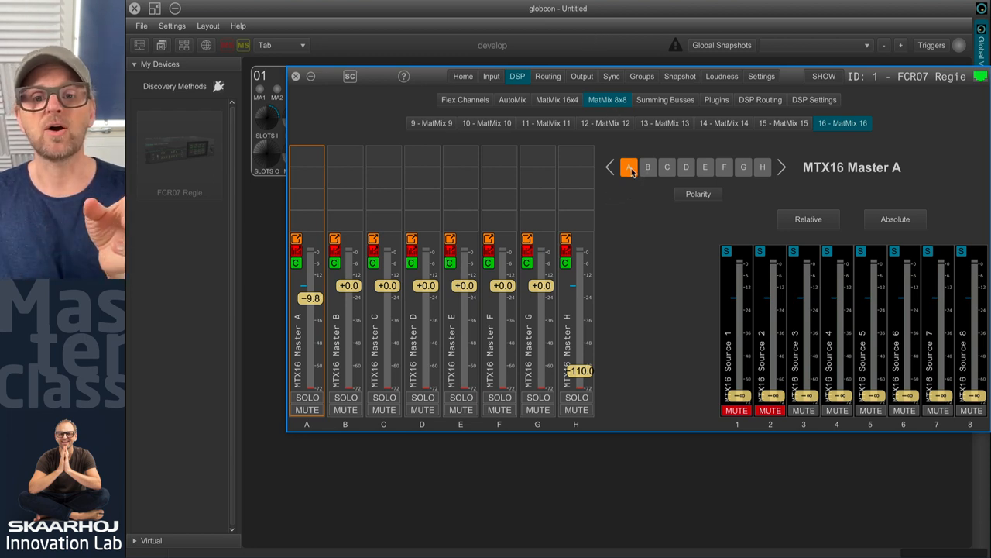
pyautogui.click(647, 167)
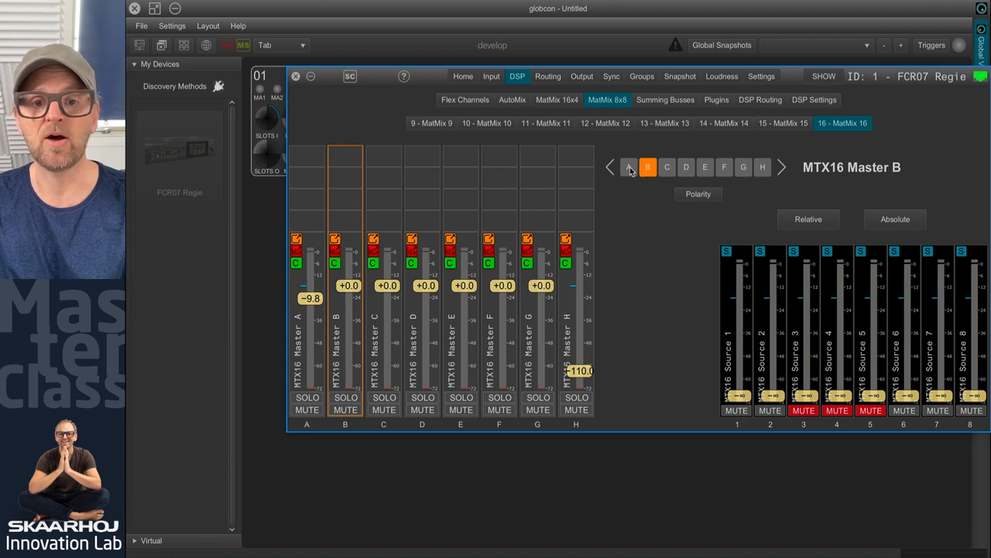
pyautogui.click(629, 168)
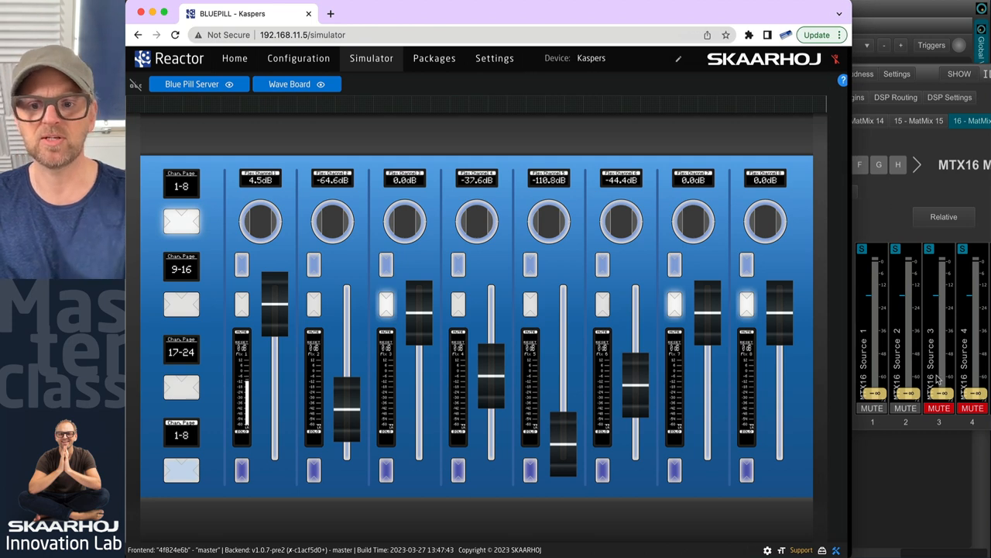
# Solo Wave Board channels 1, 2 and 3 on page 1–8, then release the solo.
pyautogui.click(241, 471)
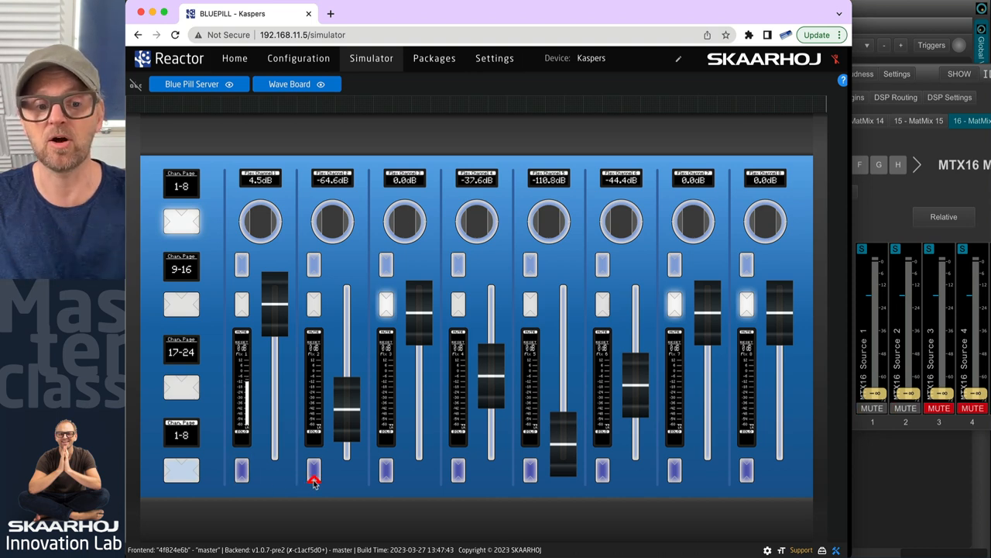
pyautogui.click(313, 471)
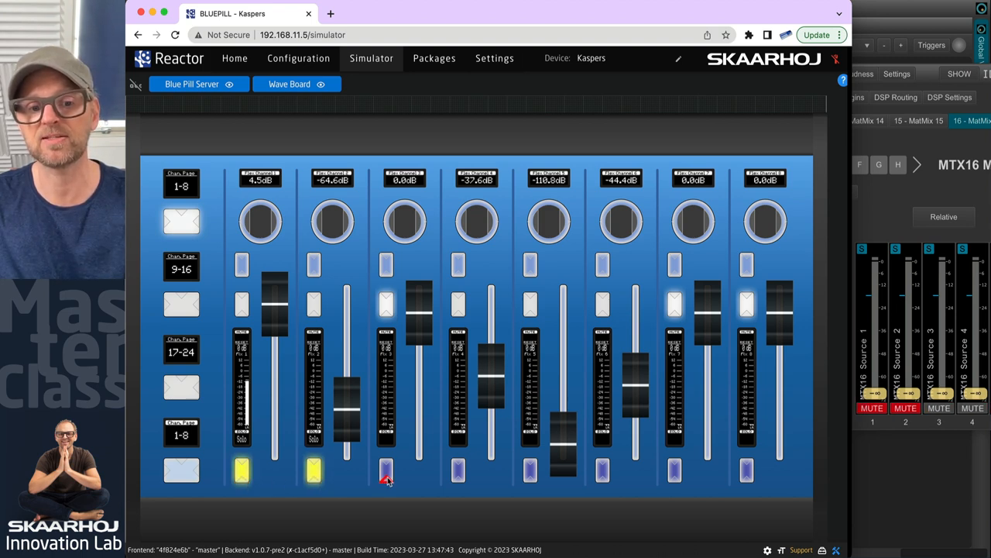
pyautogui.click(385, 471)
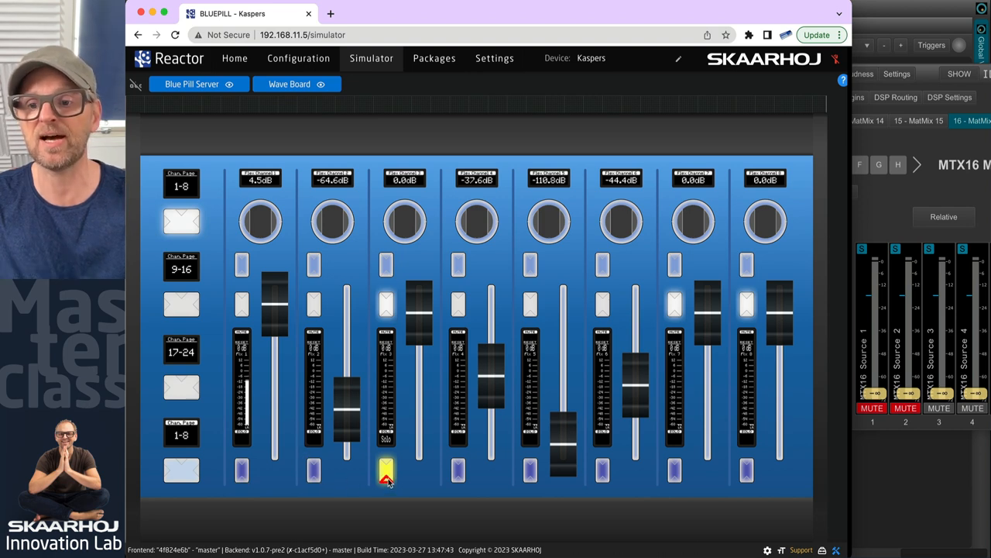
pyautogui.click(386, 471)
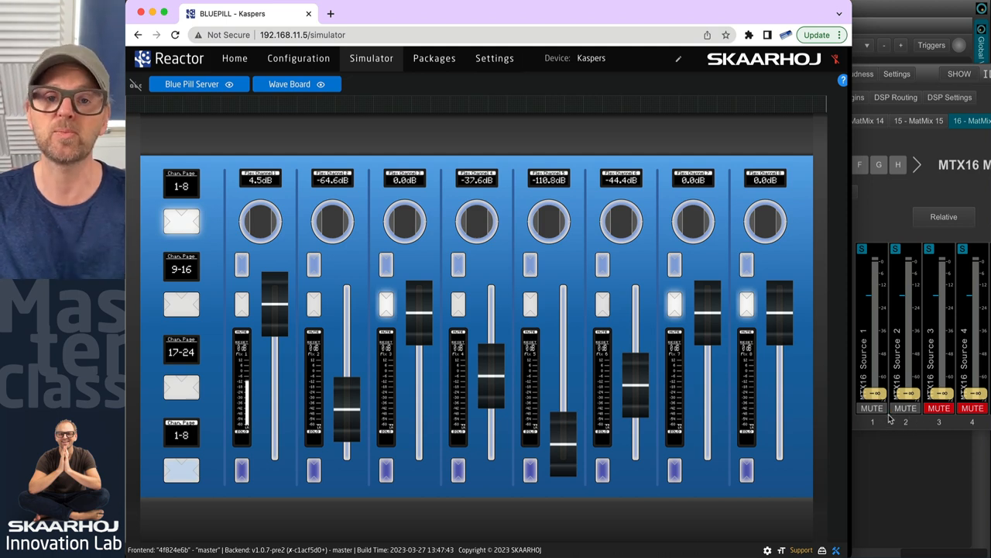
# Show channels 17–24, solo the first channel on that page and release it.
pyautogui.click(939, 409)
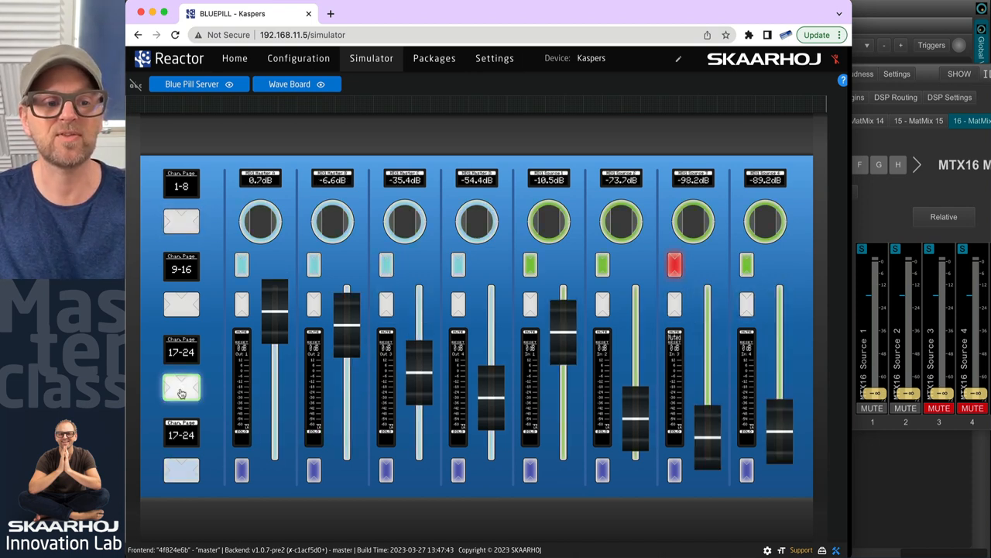
pyautogui.click(181, 387)
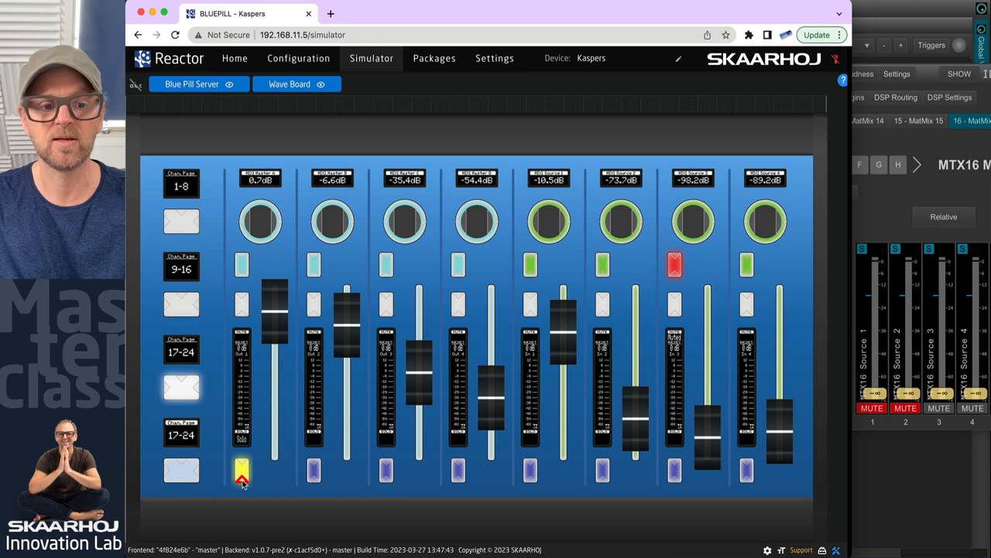
pyautogui.click(530, 471)
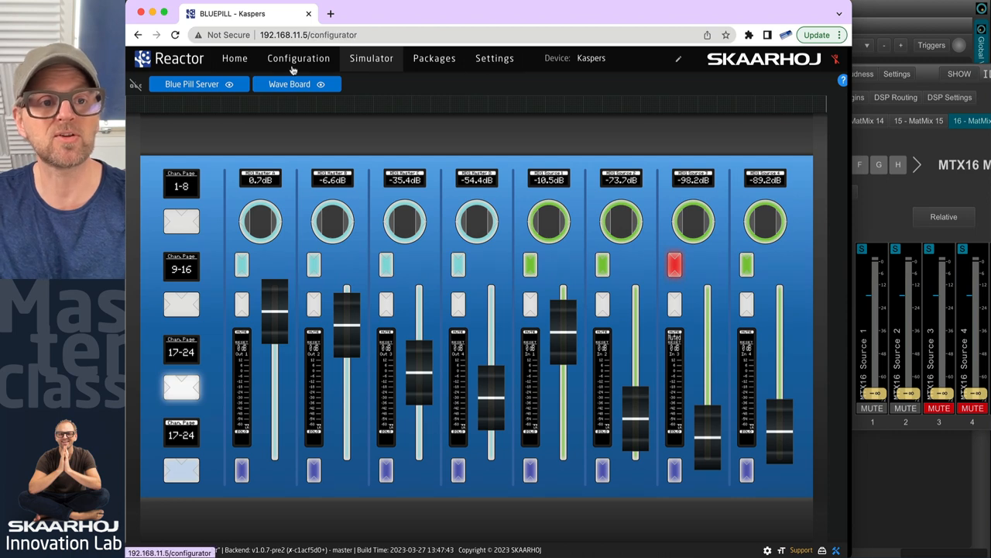
# Show the Solo virtual trigger's behavior and expand its SelectPGM event handler sequence.
pyautogui.click(298, 59)
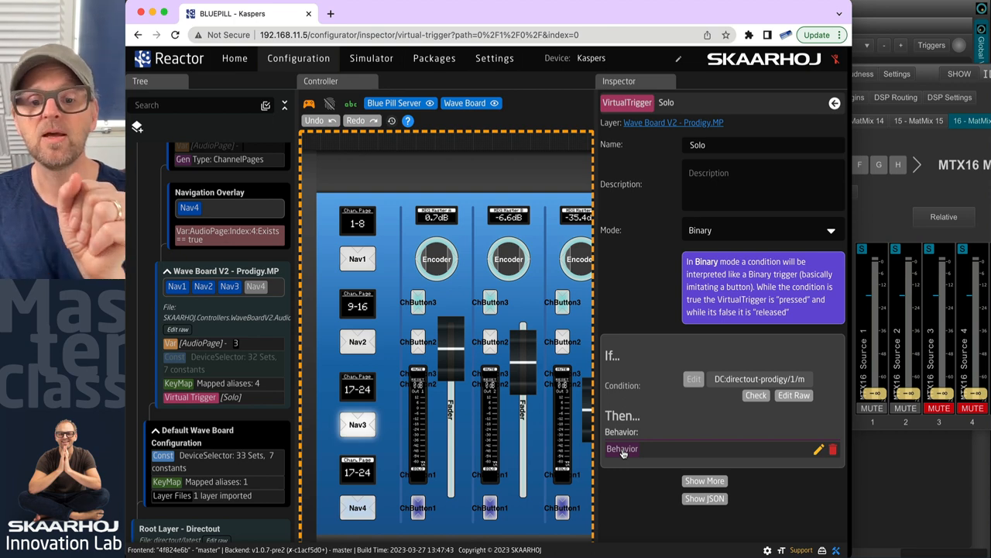
pyautogui.click(622, 449)
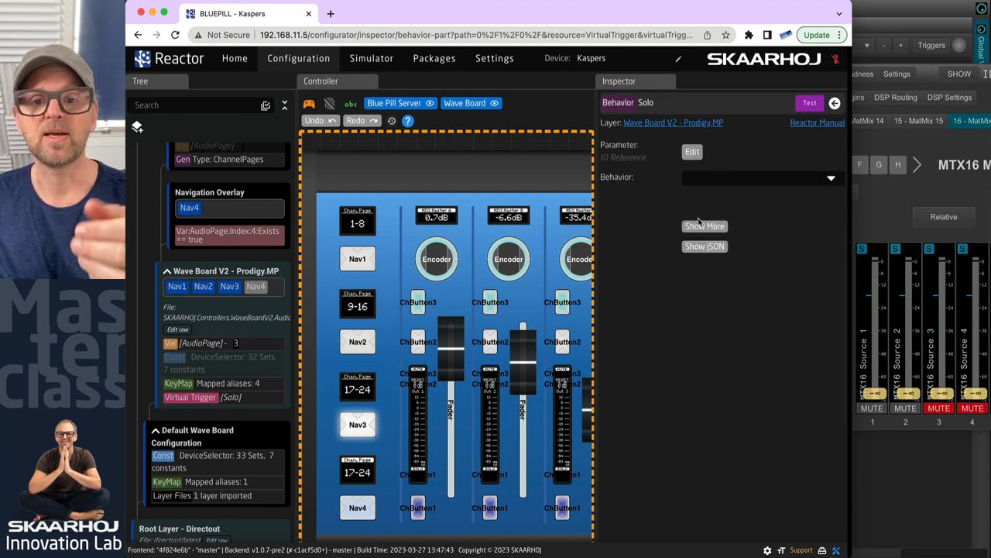
pyautogui.click(705, 226)
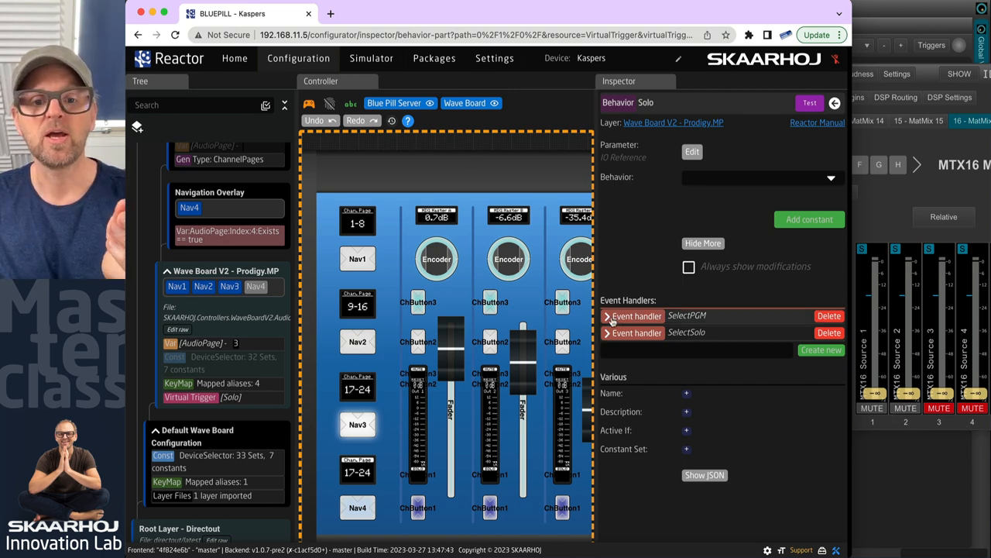
pyautogui.click(607, 316)
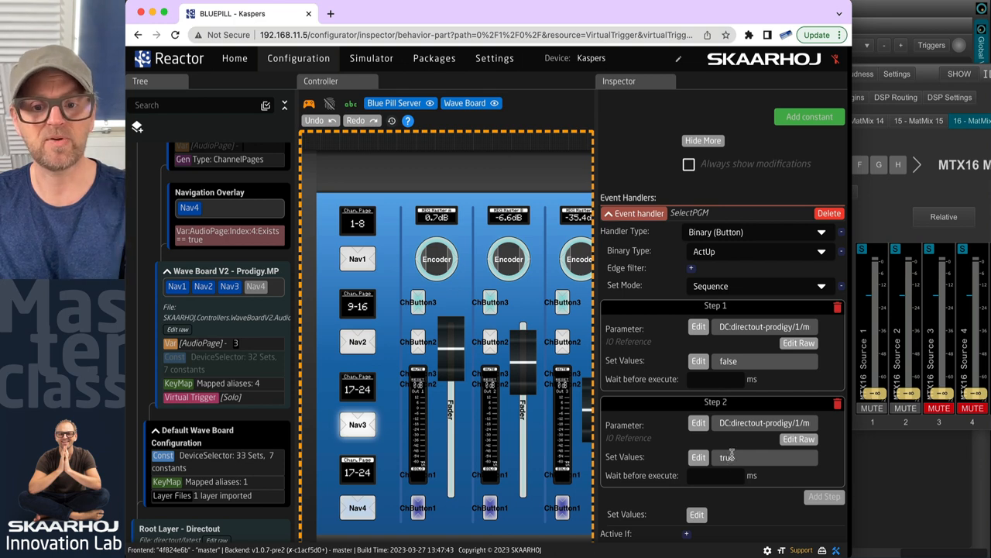
pyautogui.click(697, 325)
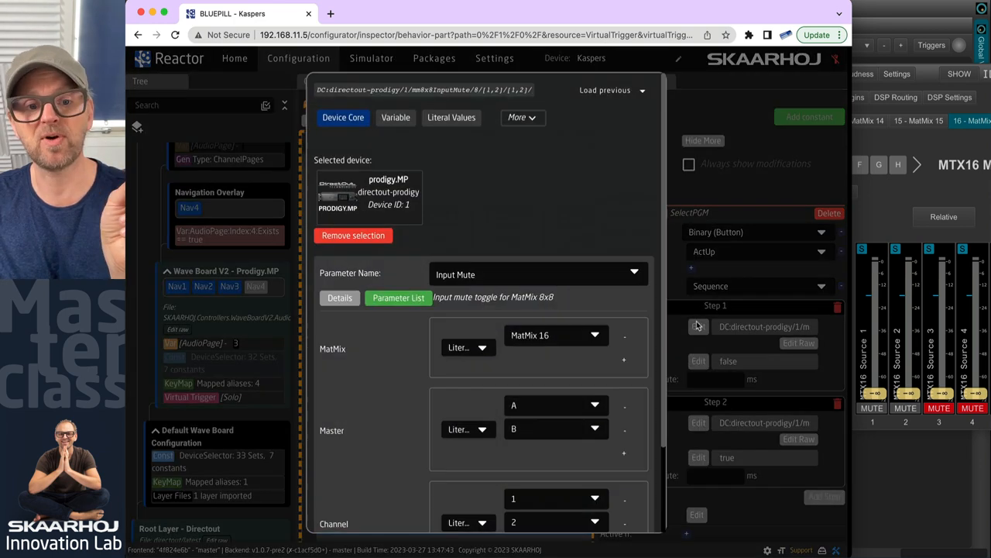
pyautogui.moveTo(561, 341)
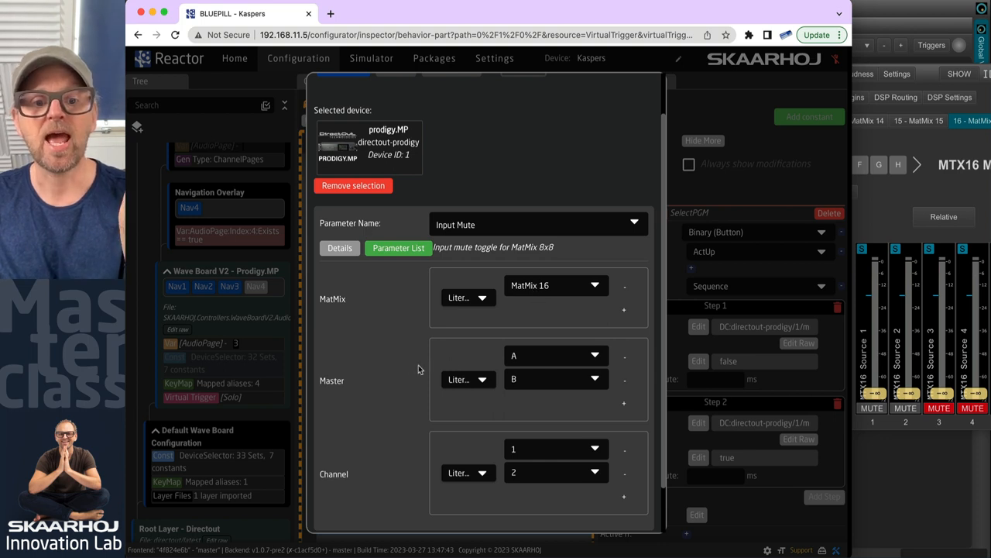
pyautogui.moveTo(333, 388)
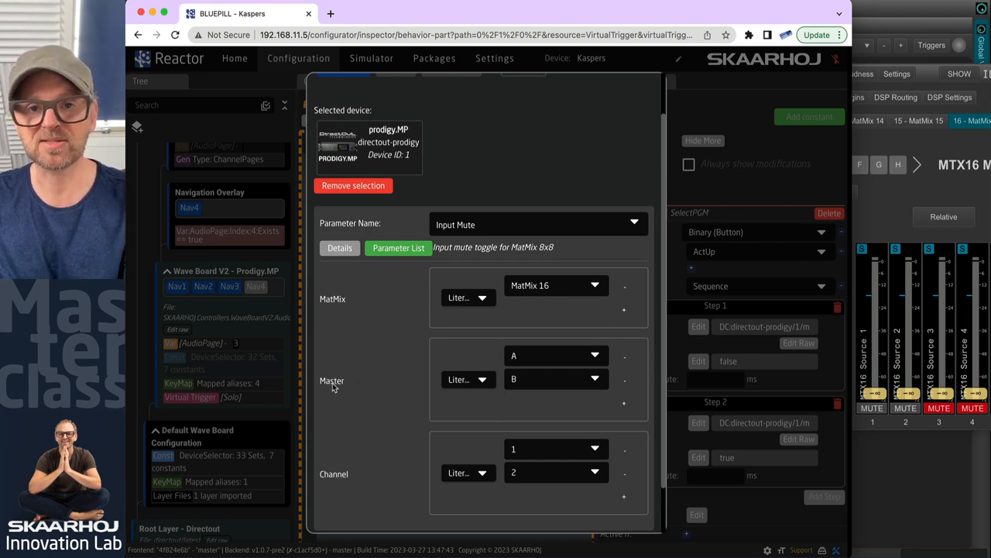
pyautogui.moveTo(344, 474)
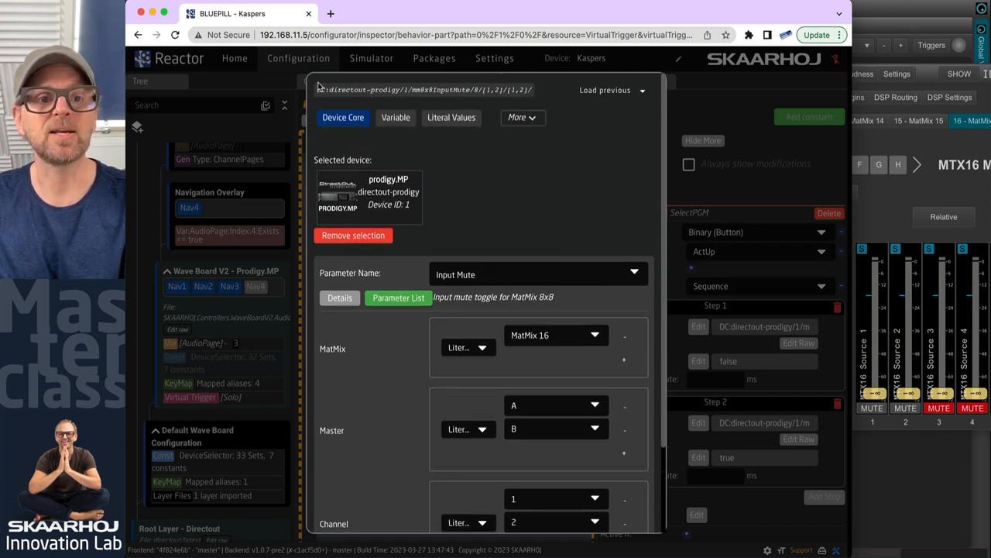
pyautogui.moveTo(534, 94)
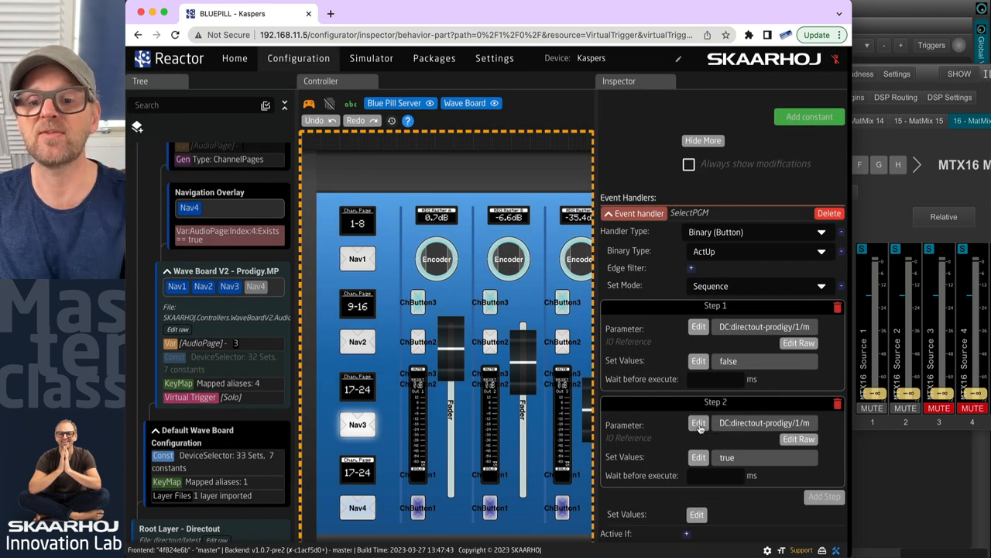
# Collapse the SelectPGM event handler back into the handler list.
pyautogui.click(697, 422)
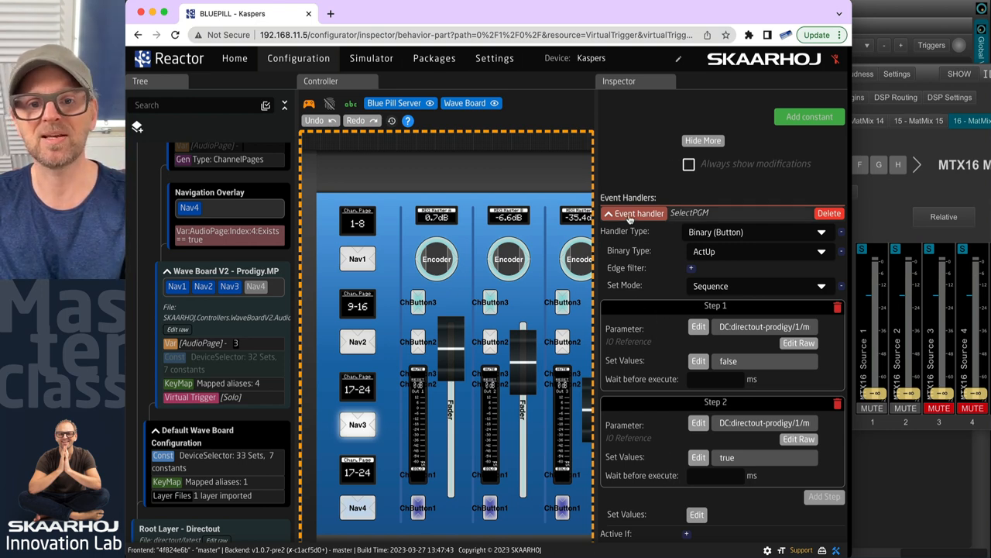
pyautogui.click(607, 214)
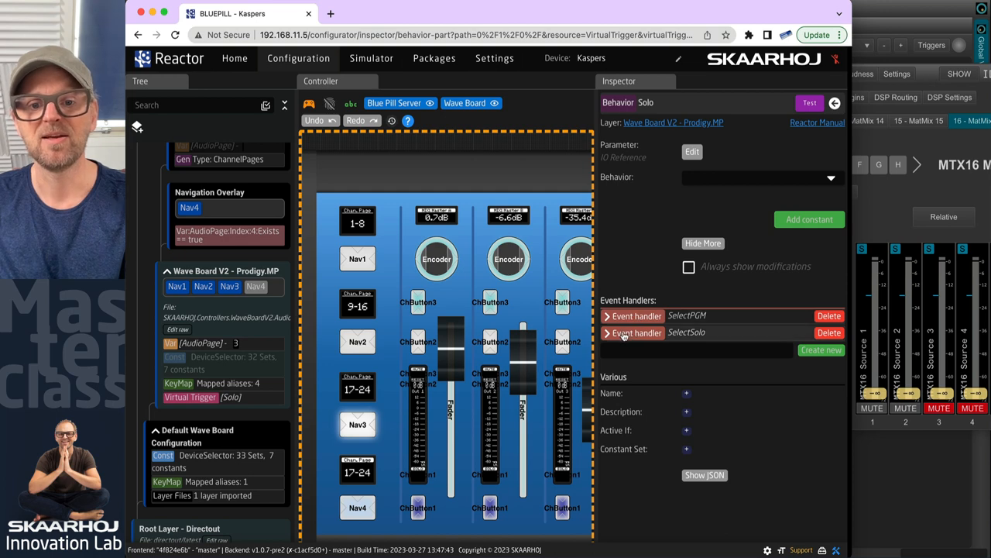
# Expand the SelectSolo event handler to show its ActDown steps setting true then false.
pyautogui.click(607, 332)
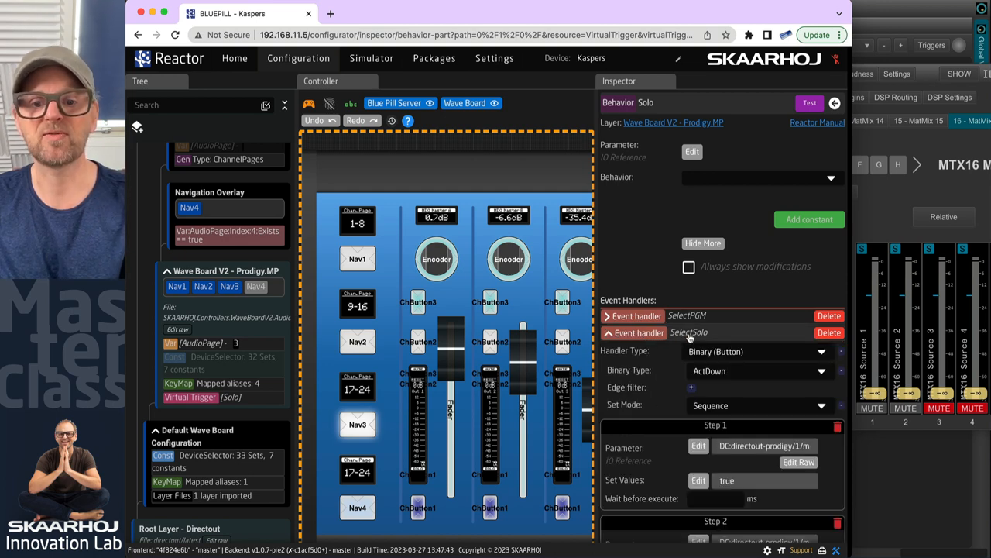
pyautogui.scroll(-3)
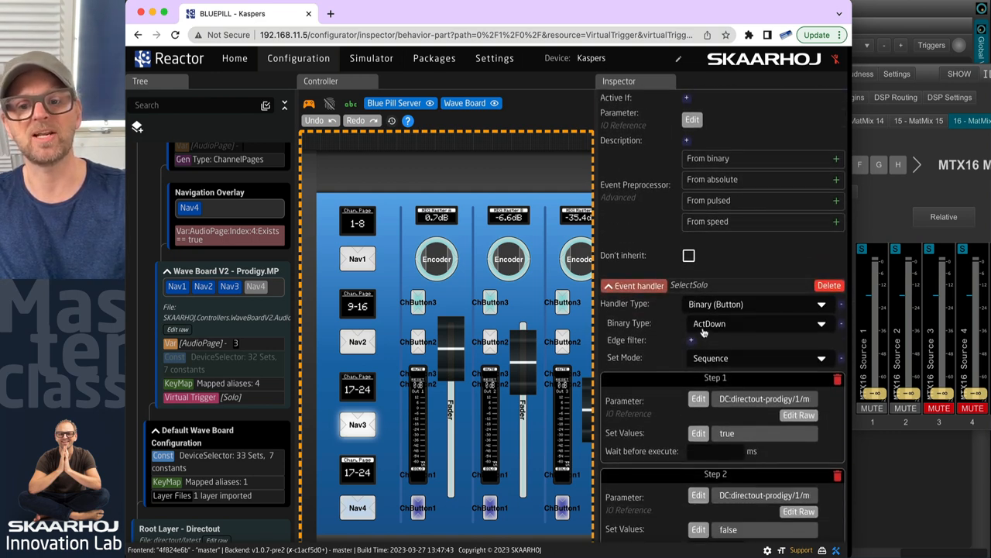
pyautogui.moveTo(680, 319)
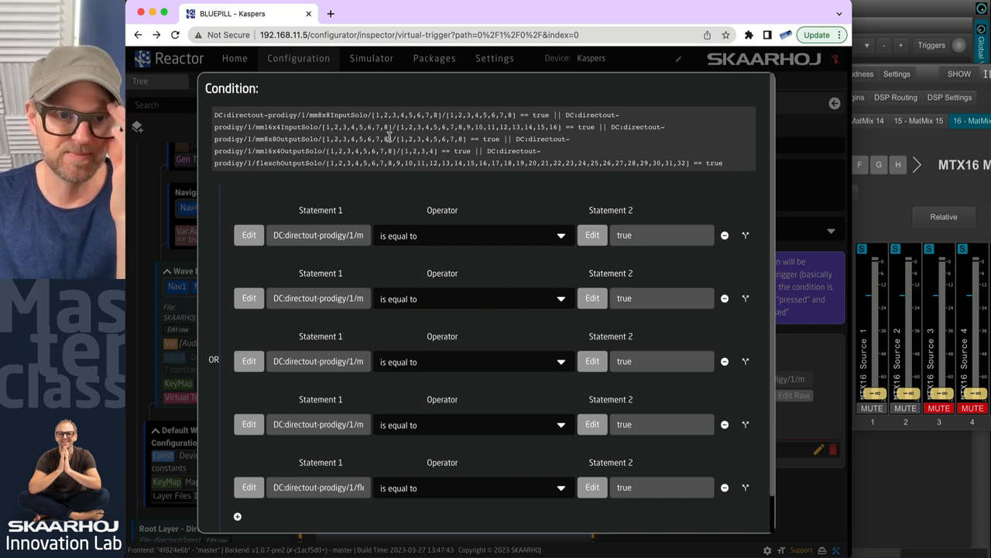
pyautogui.moveTo(396, 140)
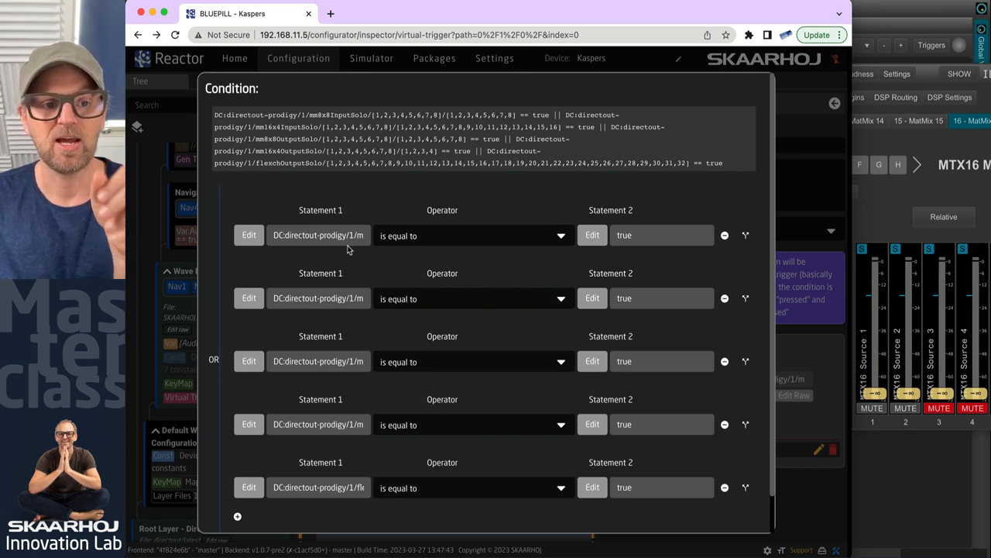
pyautogui.moveTo(251, 257)
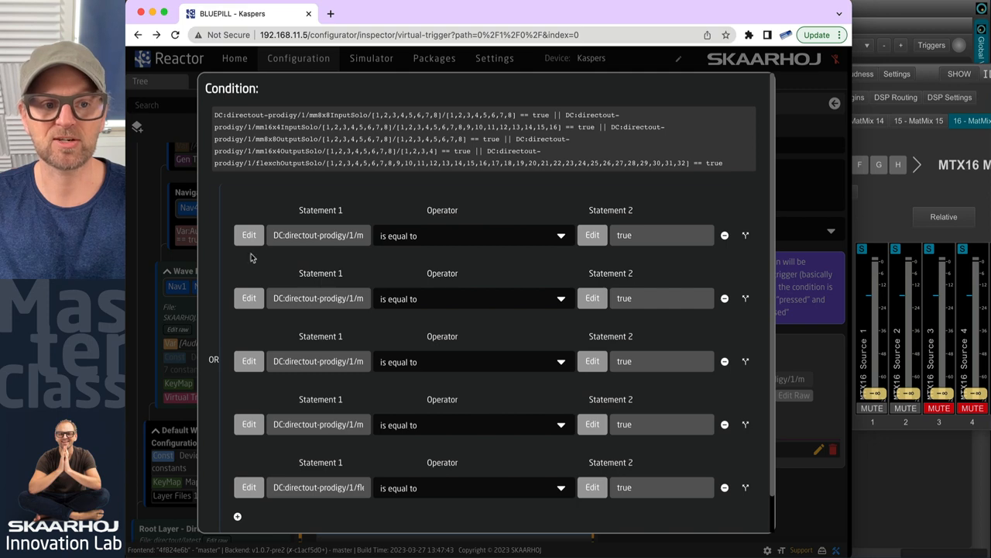
pyautogui.moveTo(316, 229)
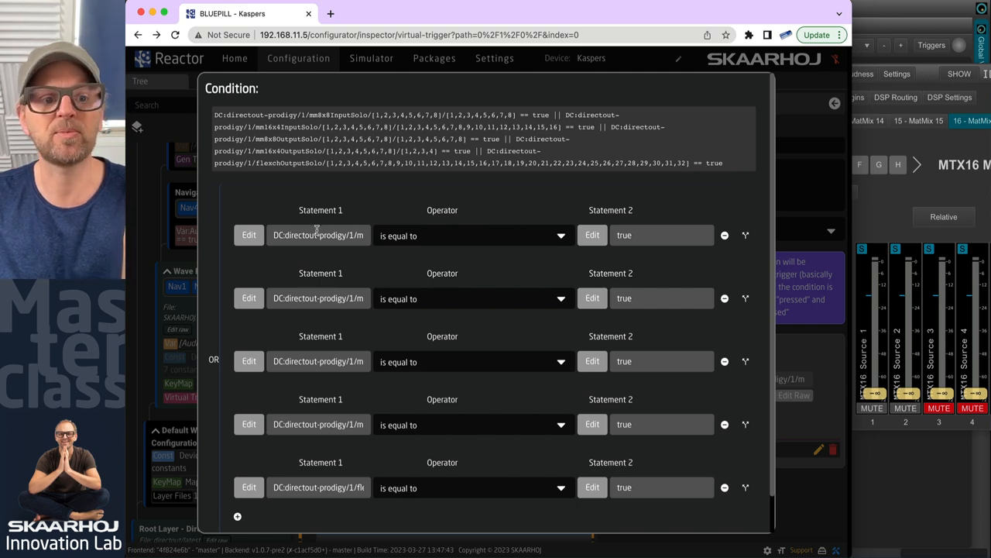
pyautogui.click(247, 236)
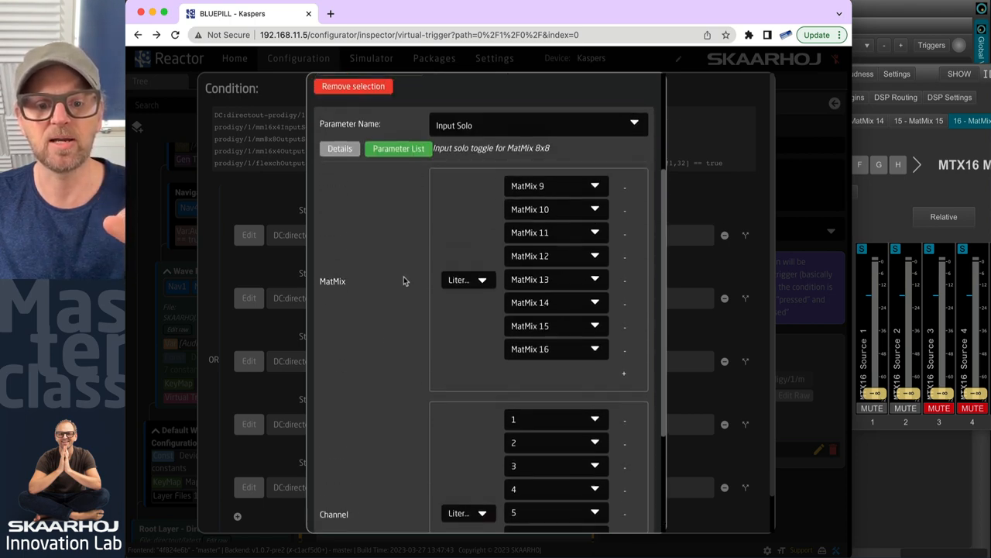
pyautogui.scroll(-3)
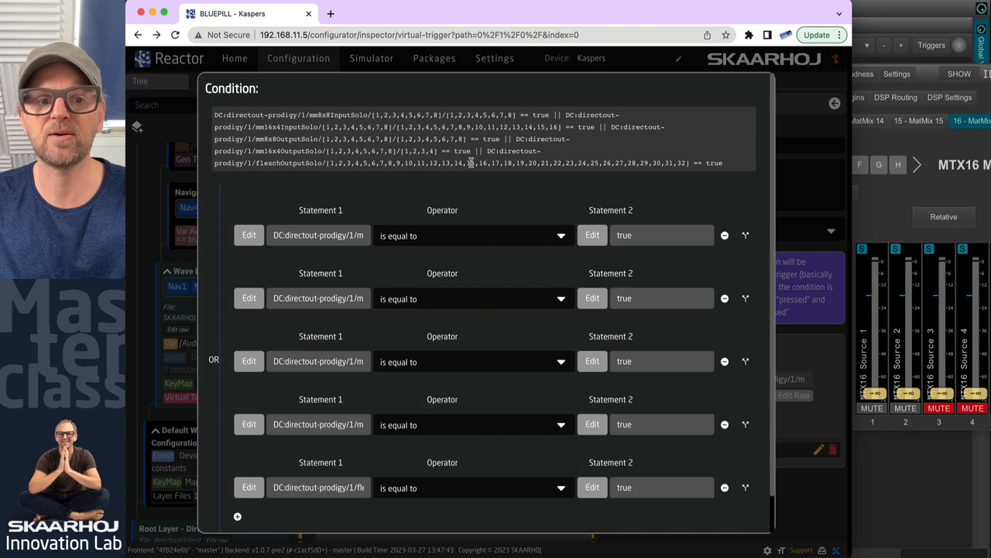
pyautogui.moveTo(667, 428)
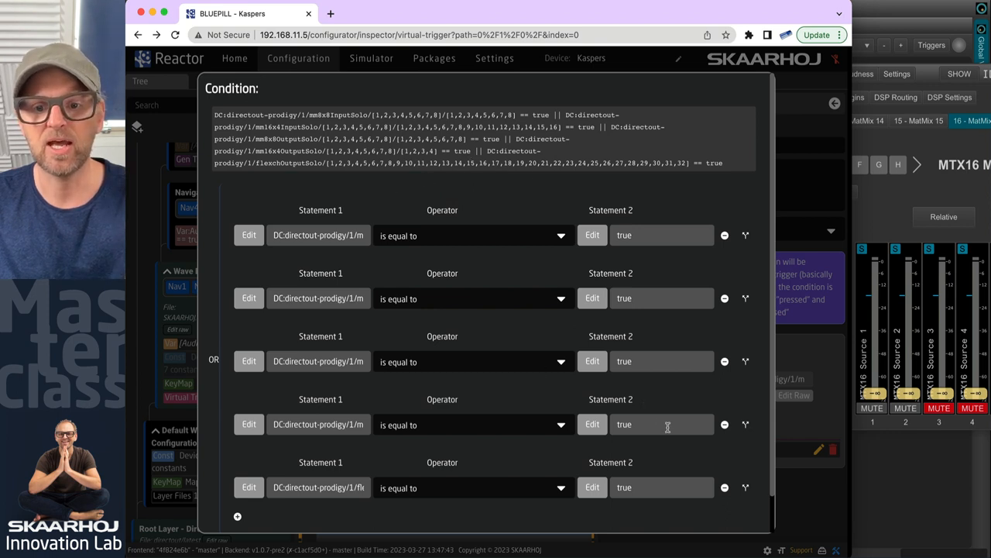
pyautogui.moveTo(777, 208)
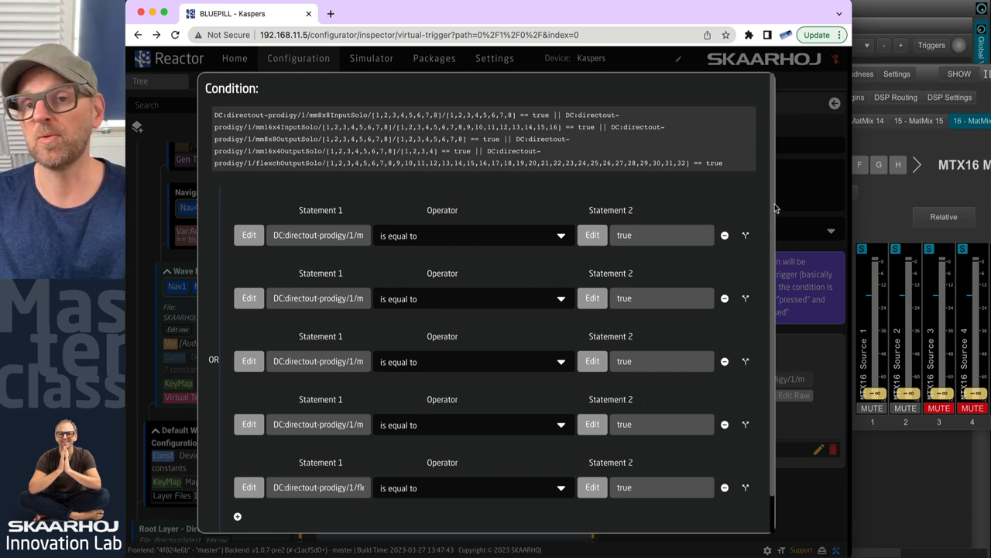
pyautogui.moveTo(788, 219)
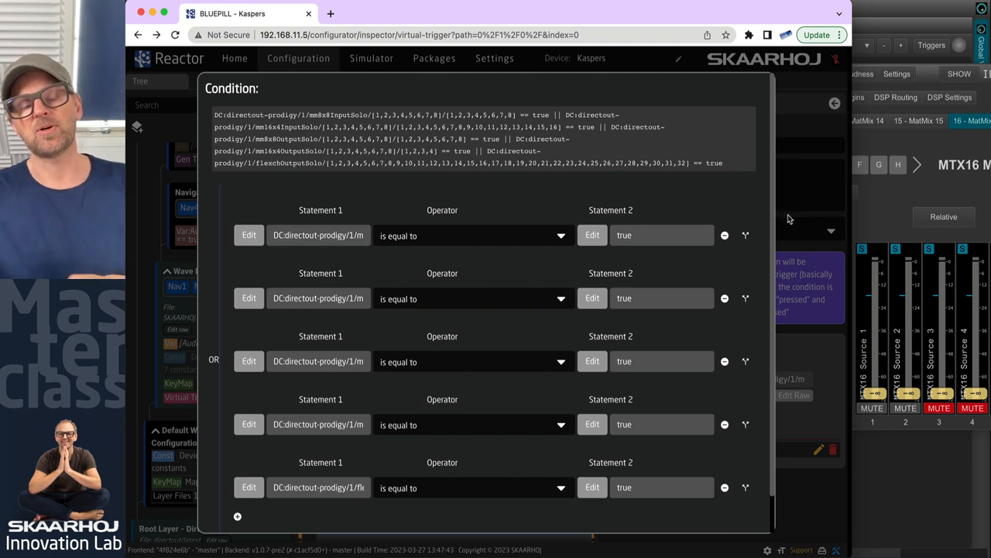